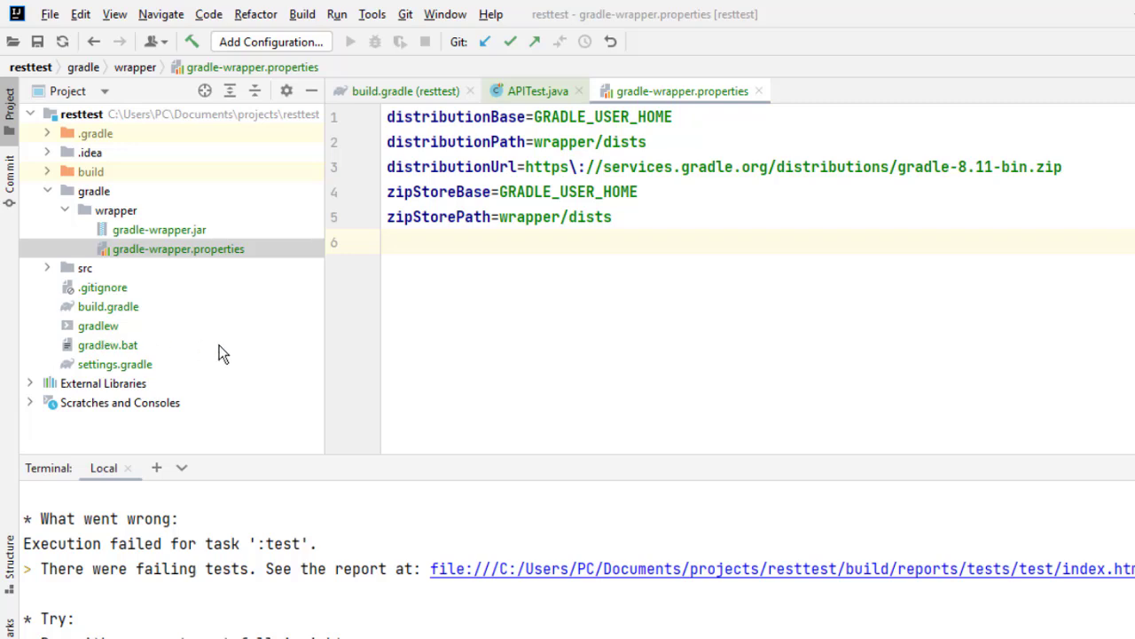
mouse_move(98, 327)
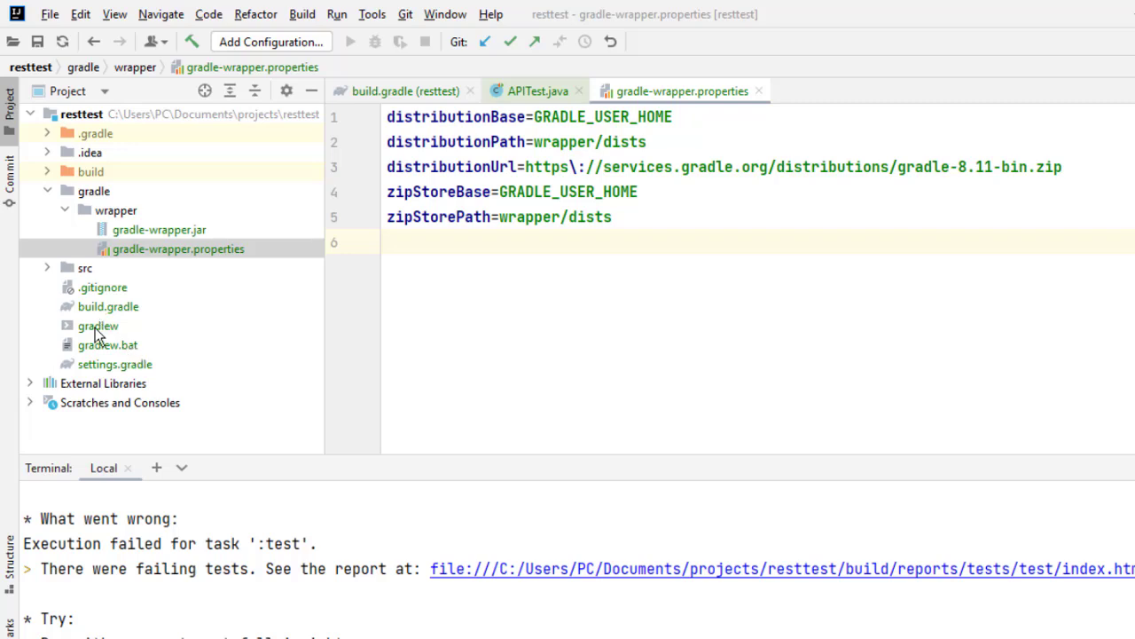
mouse_move(96, 344)
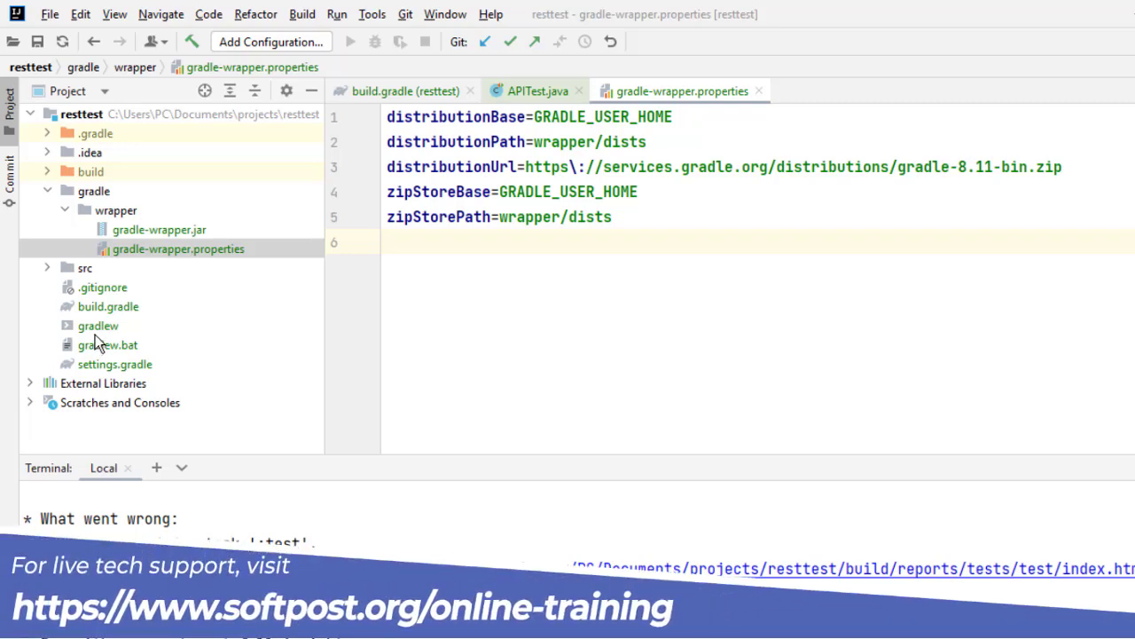
mouse_move(97, 330)
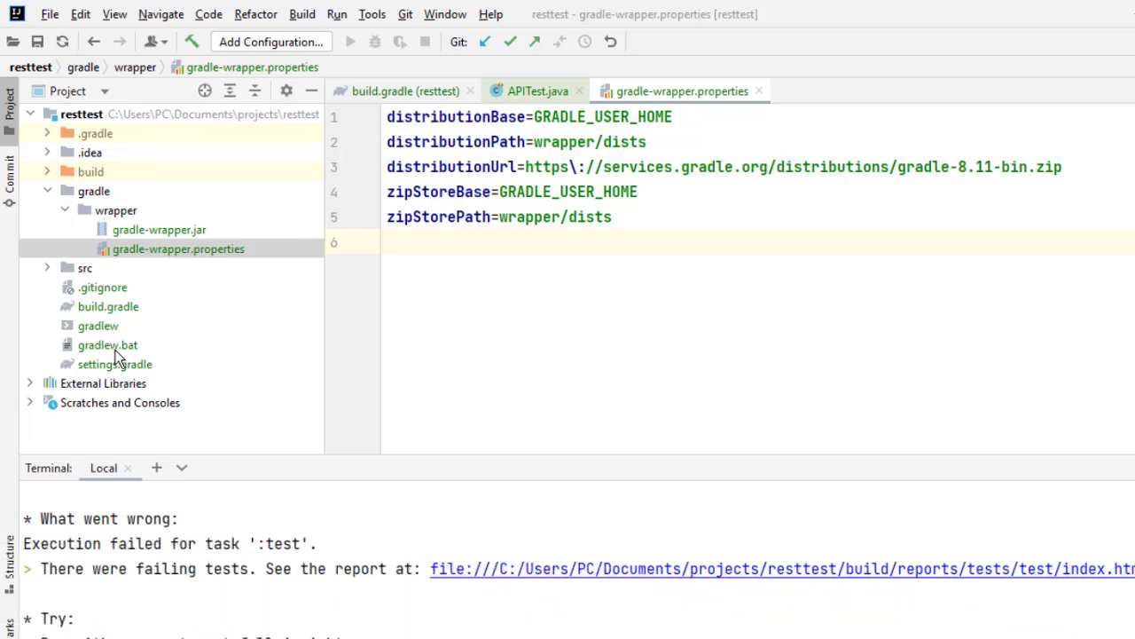
mouse_move(140, 355)
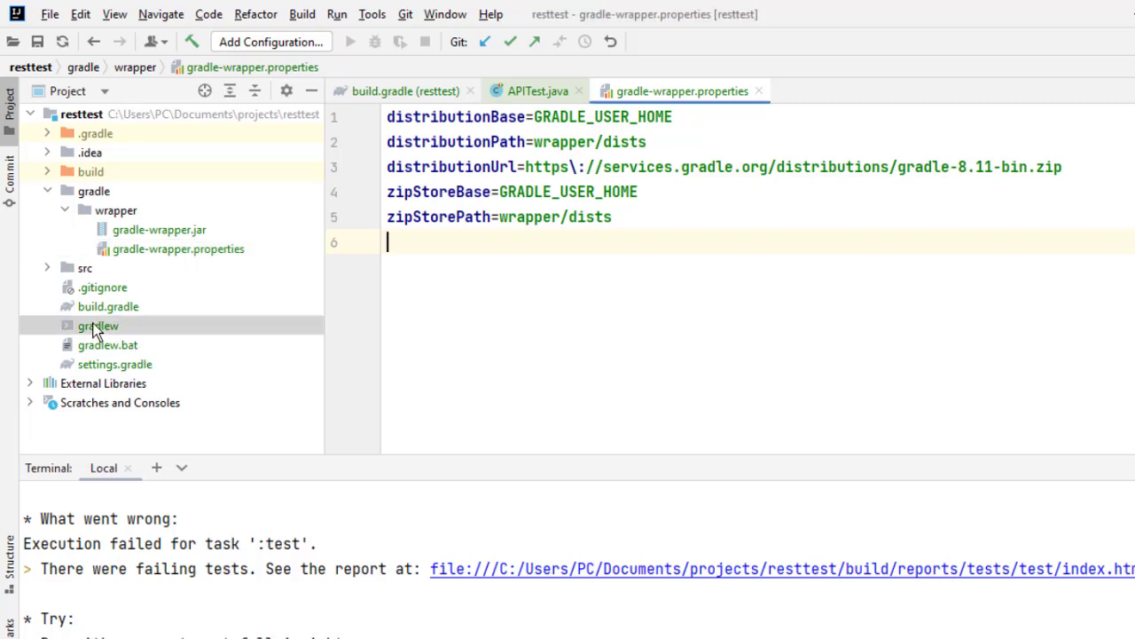
Select the gradlew script and then gradlew.bat at the project root.
click(97, 327)
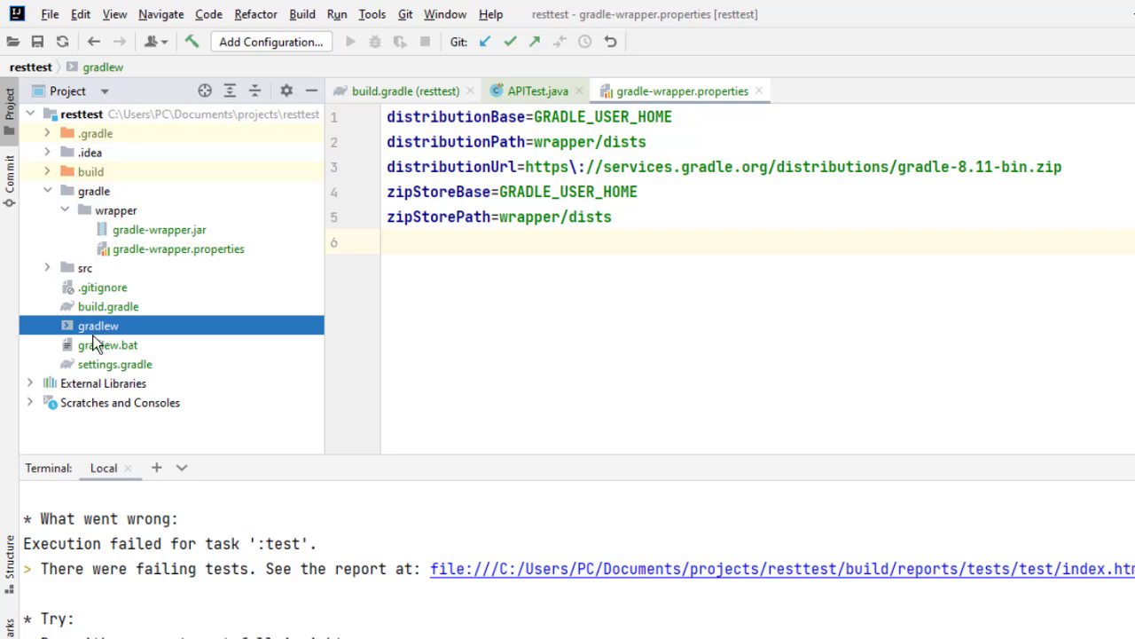
mouse_move(96, 348)
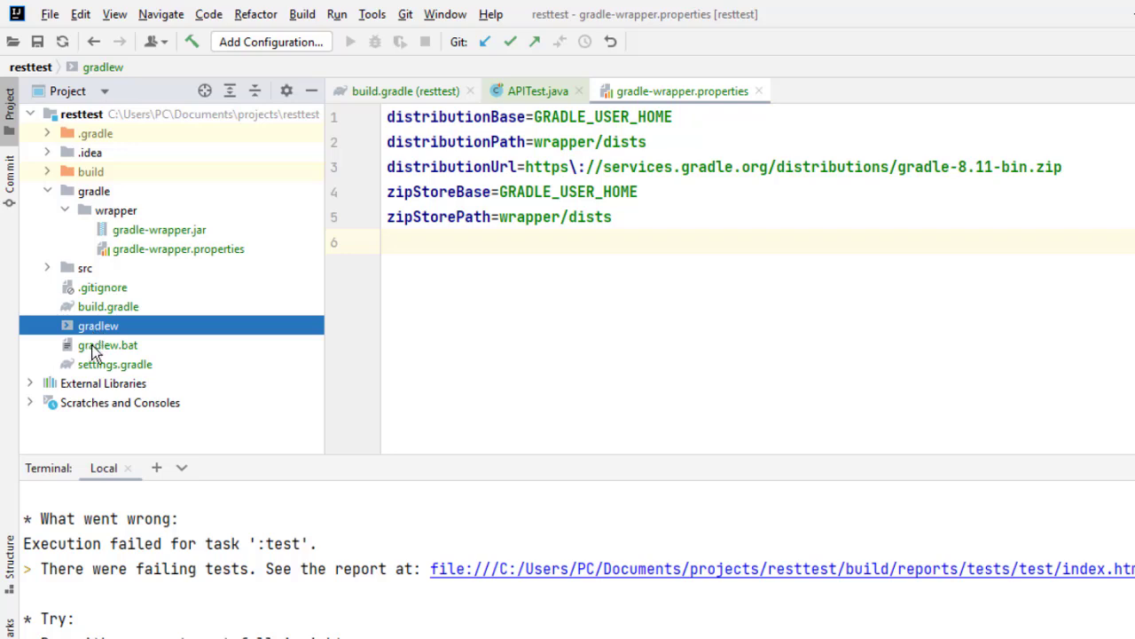
click(106, 345)
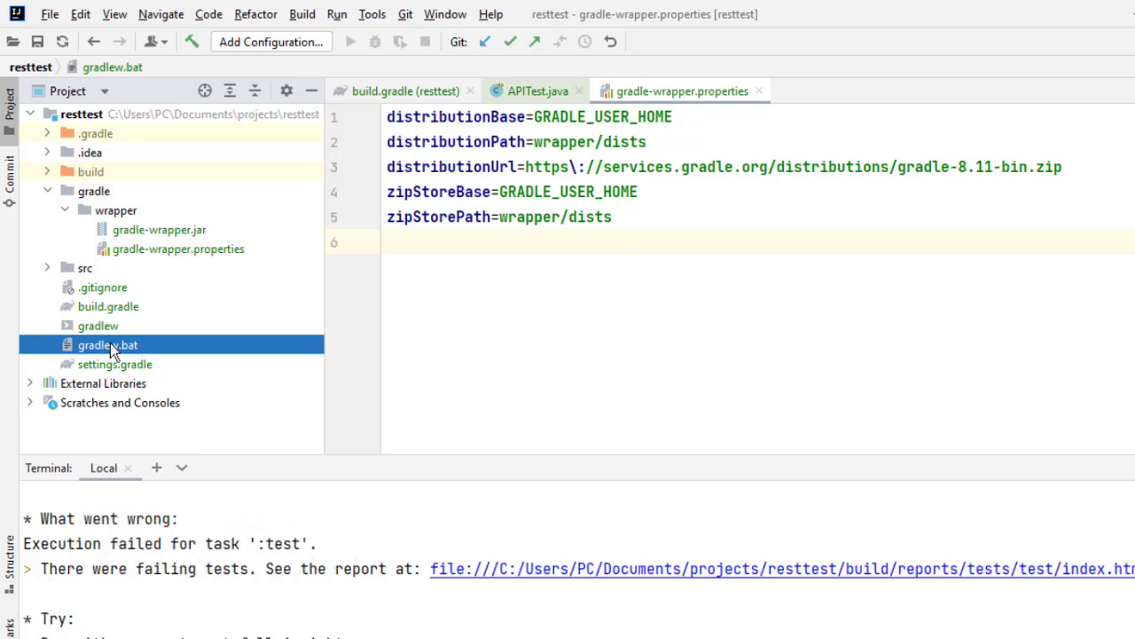
mouse_move(163, 355)
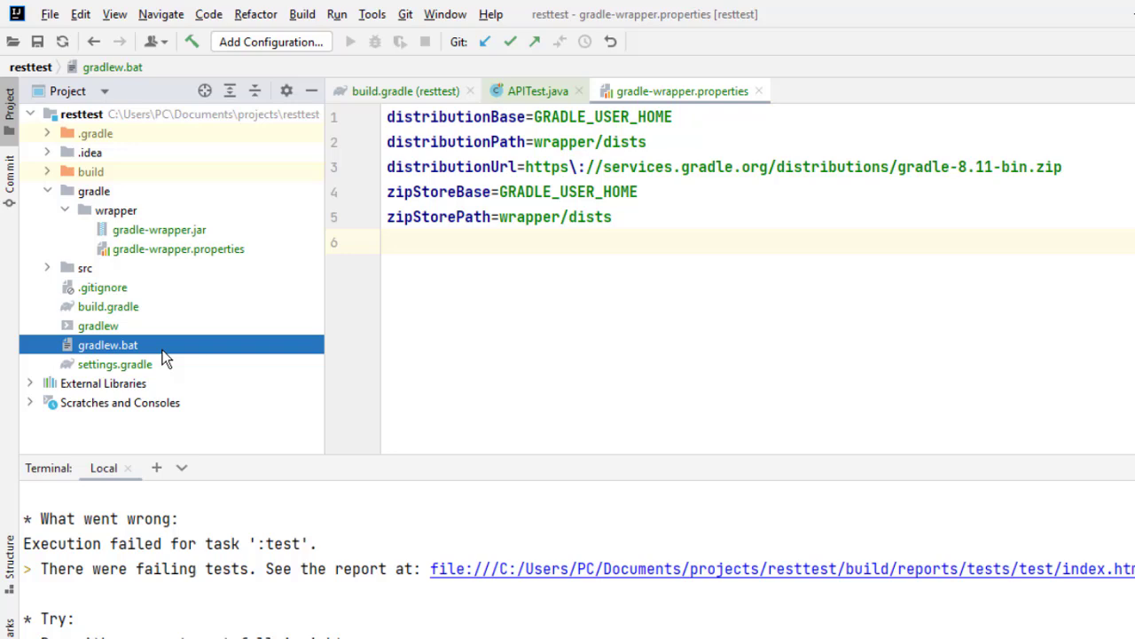
mouse_move(145, 351)
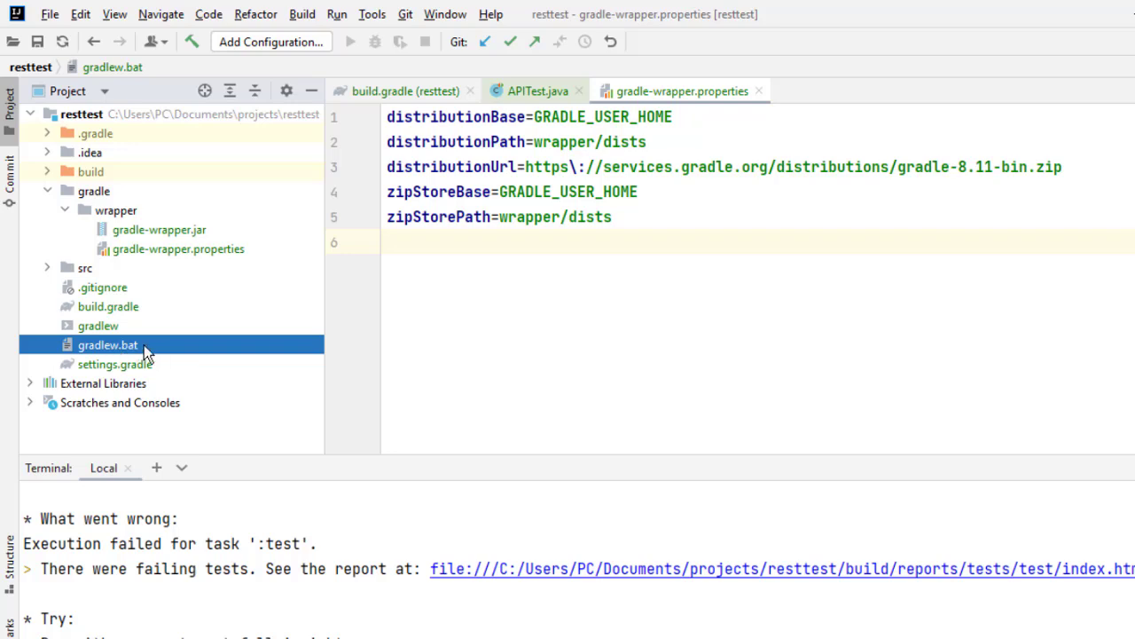
mouse_move(152, 355)
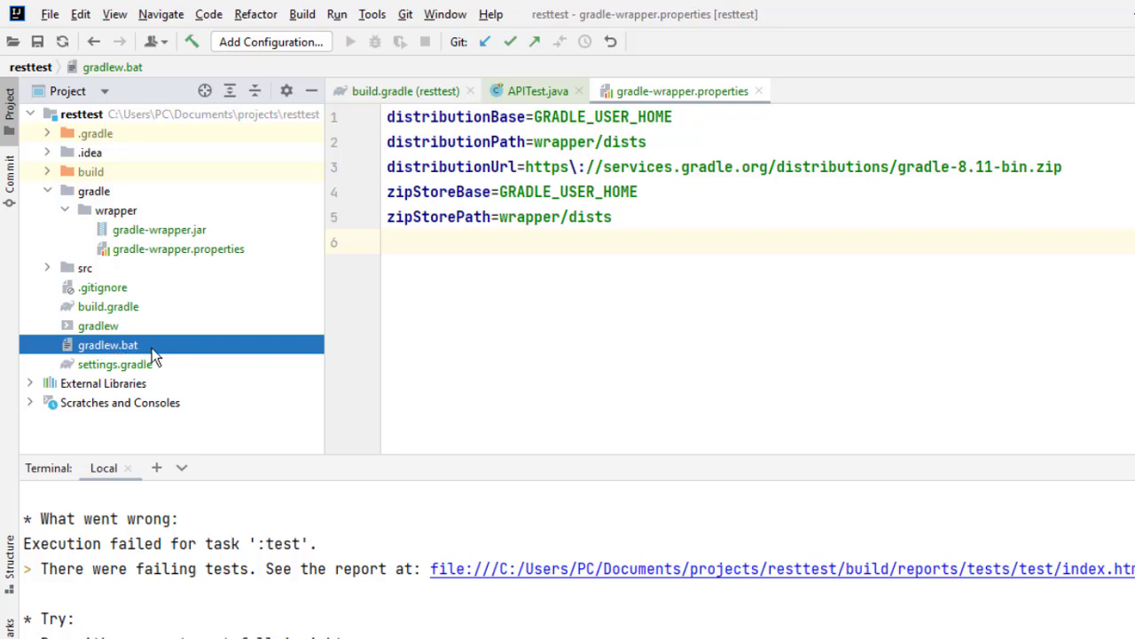
mouse_move(102, 359)
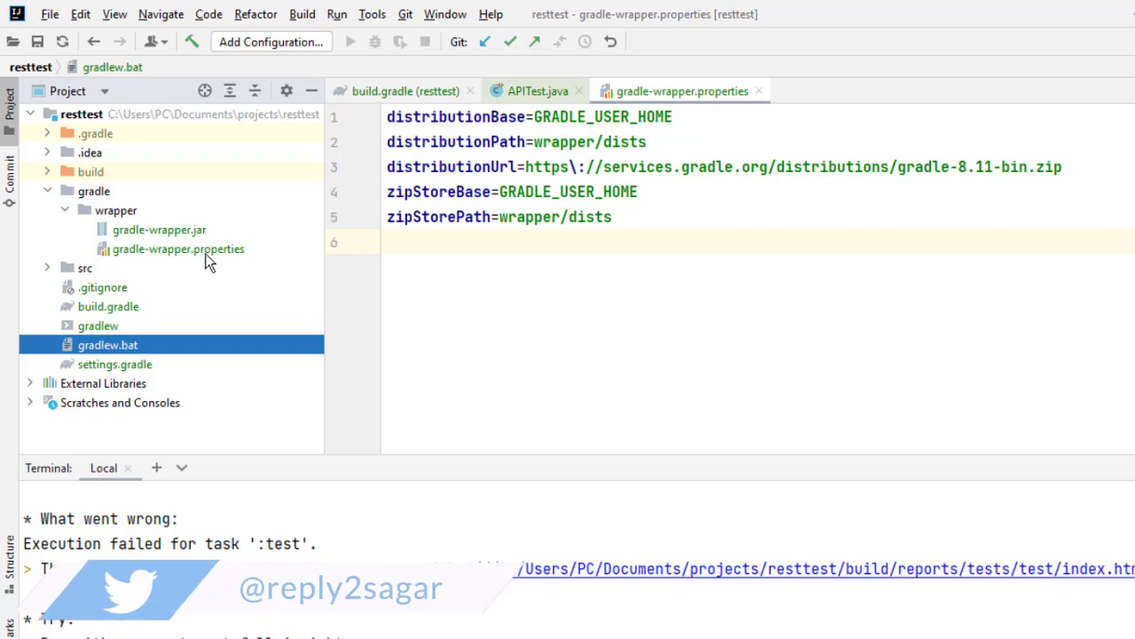
Reopen gradle-wrapper.properties and highlight its distributionUrl line pointing to gradle-8.11-bin.zip.
click(178, 248)
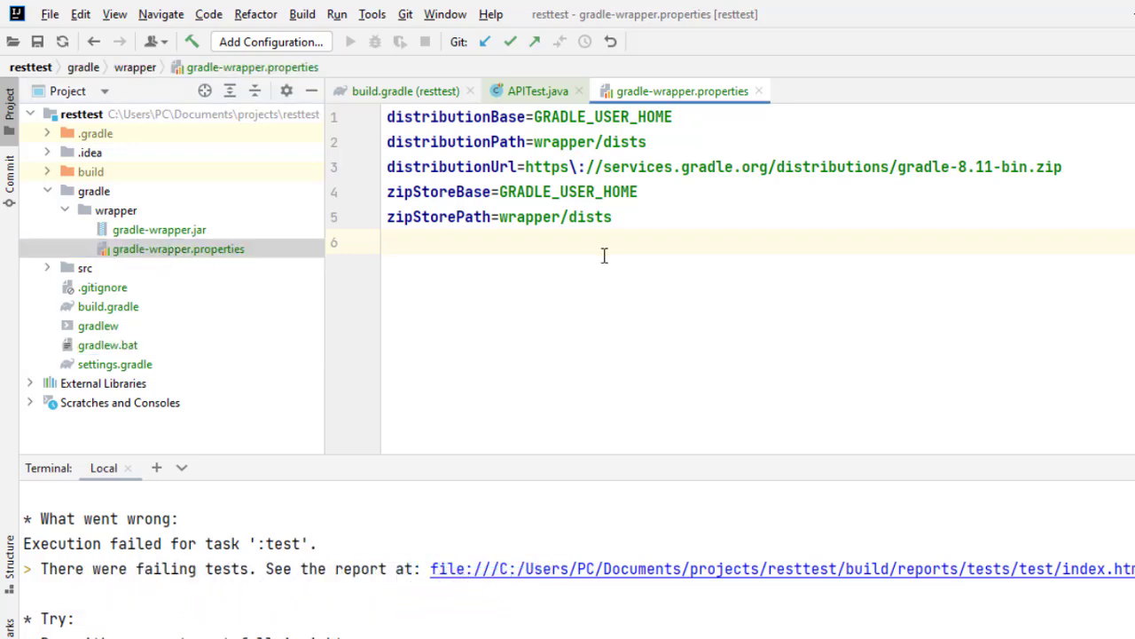
double_click(453, 166)
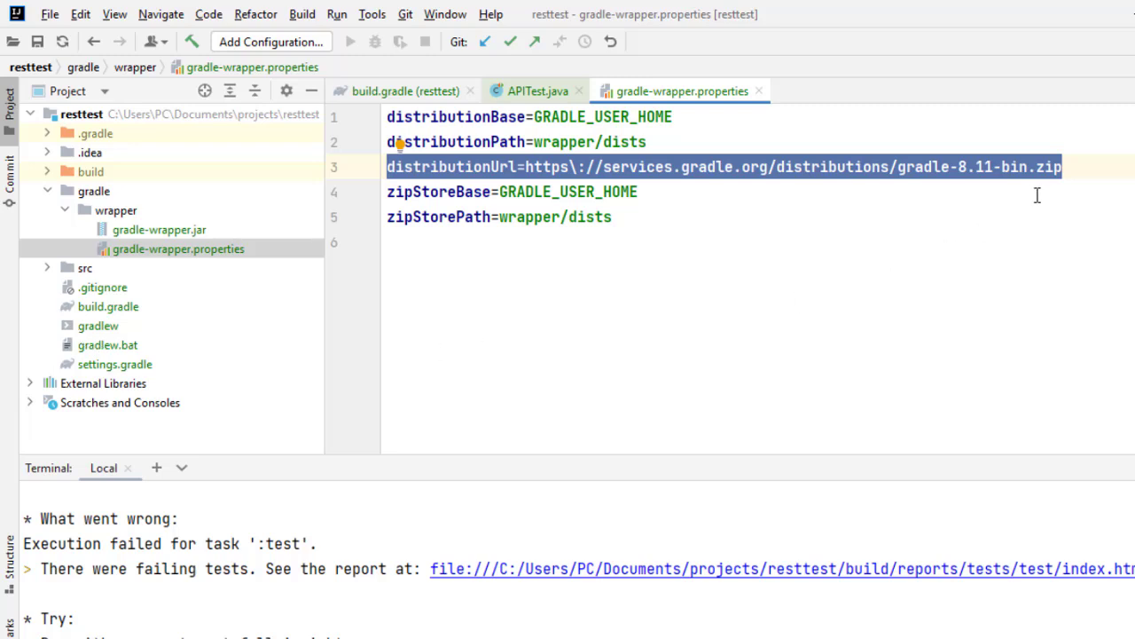
mouse_move(1001, 192)
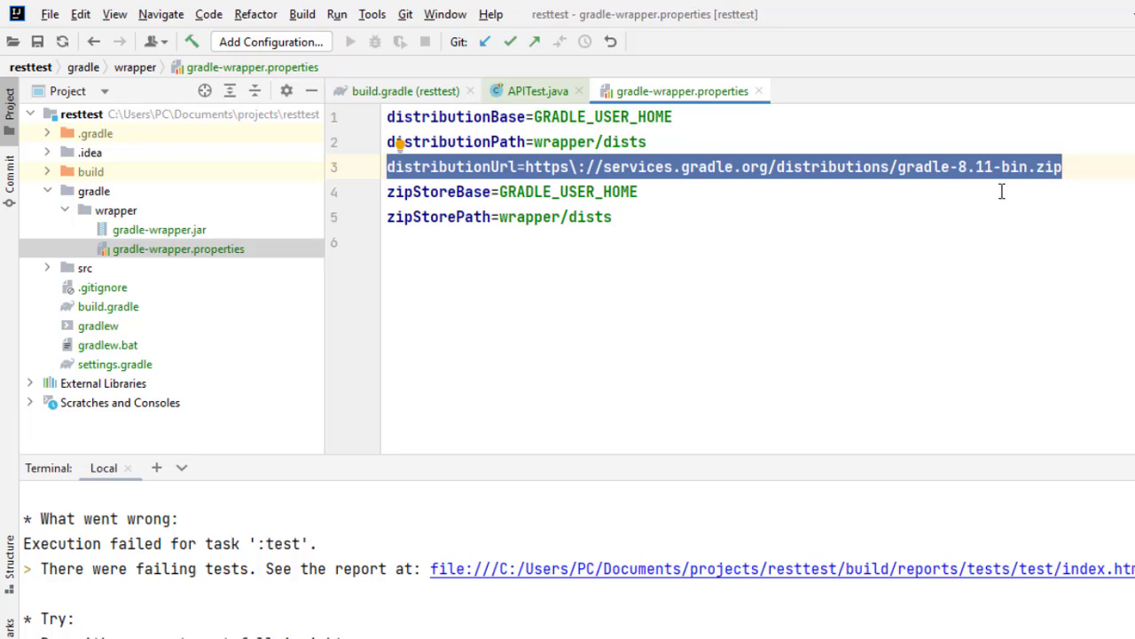